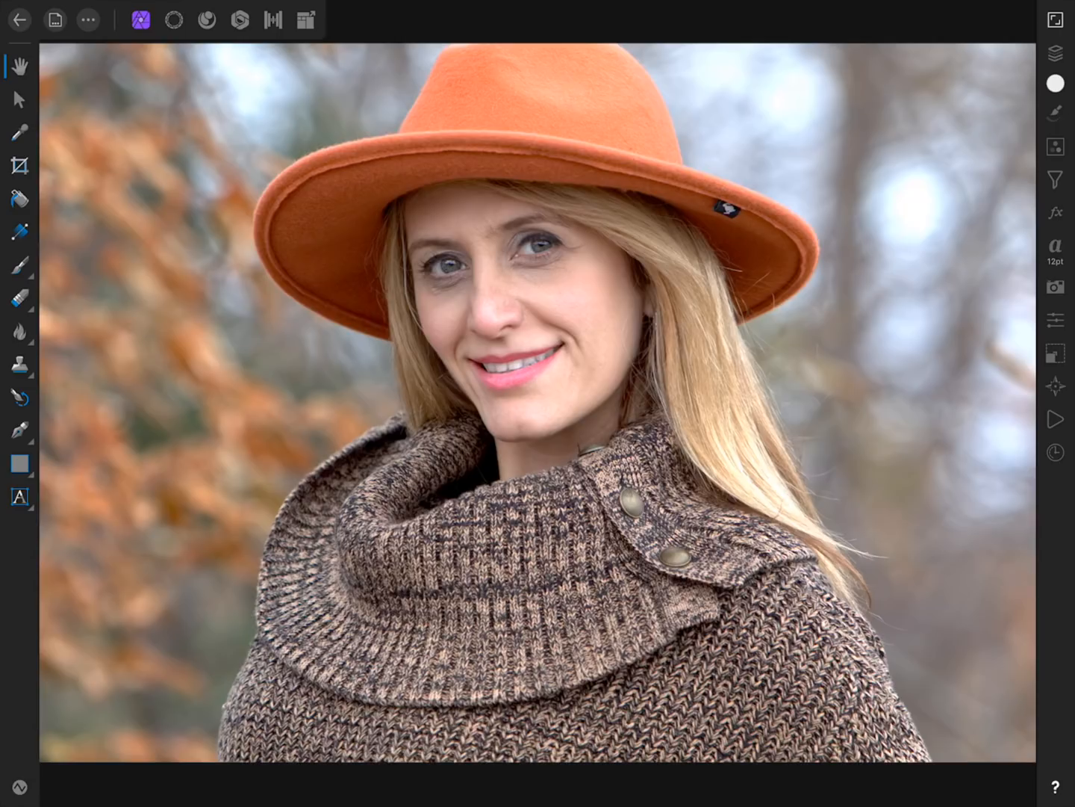
- Show All Filters and scroll the list down to Frequency Separation and Gaussian Blur
left_click(1055, 53)
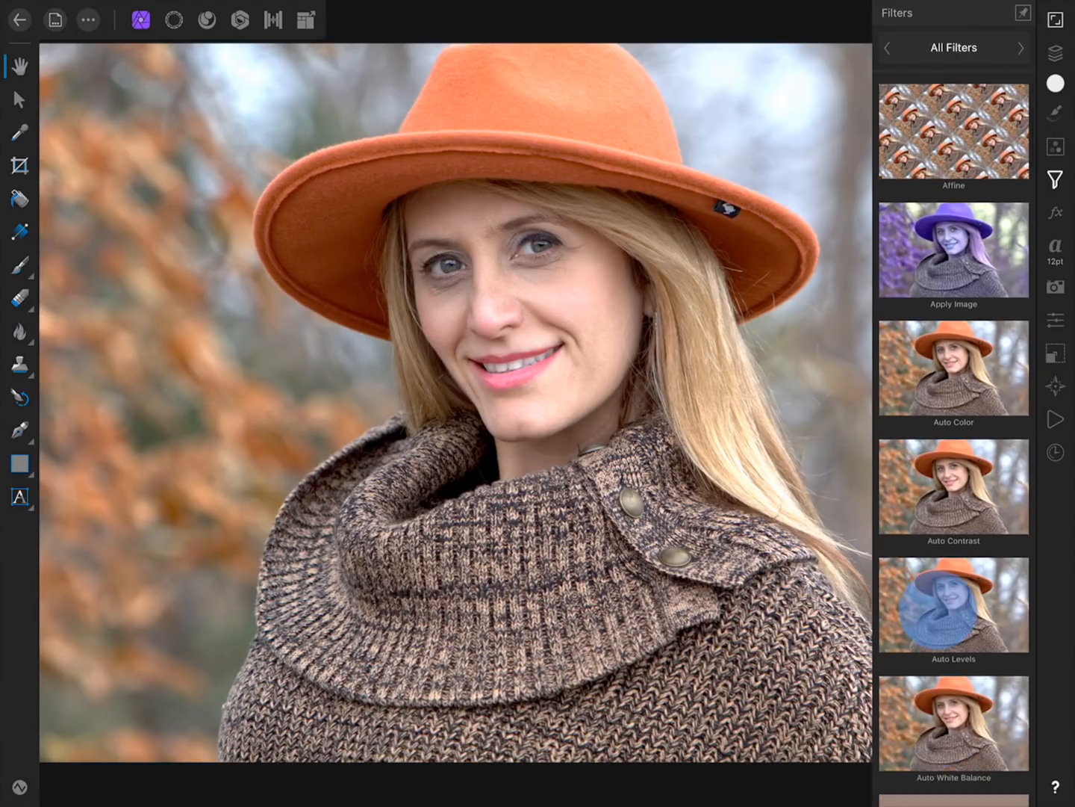
scroll("down", 3)
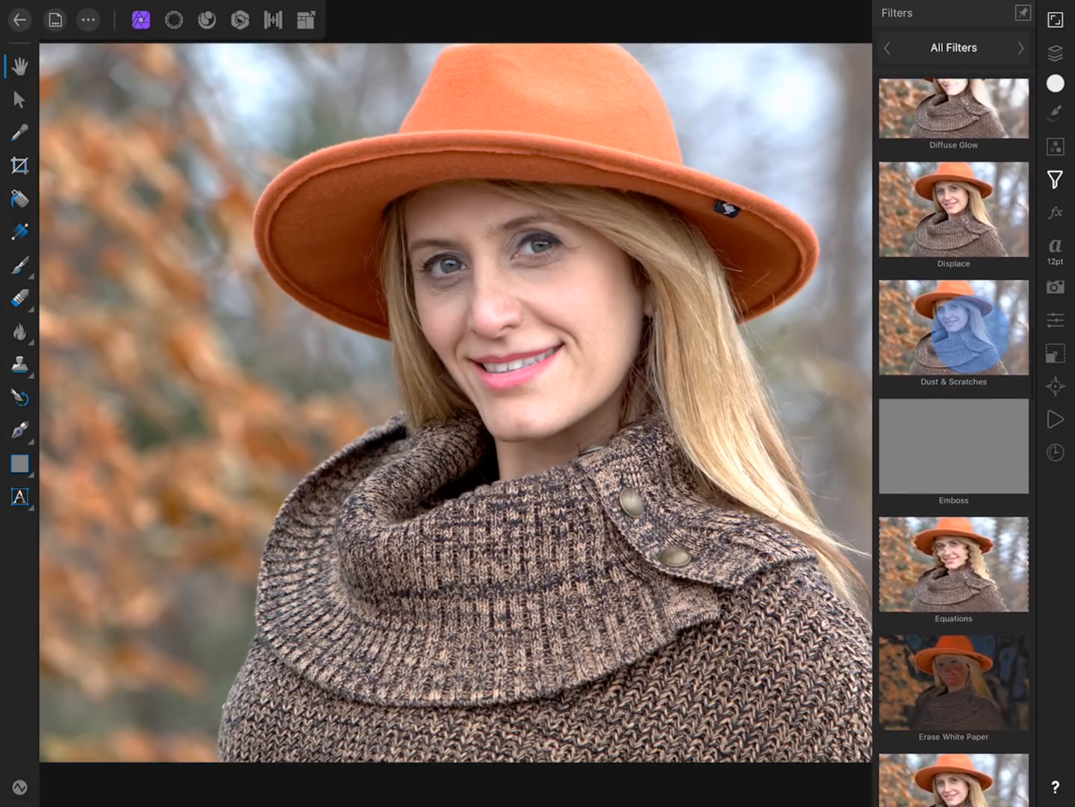
scroll("down", 3)
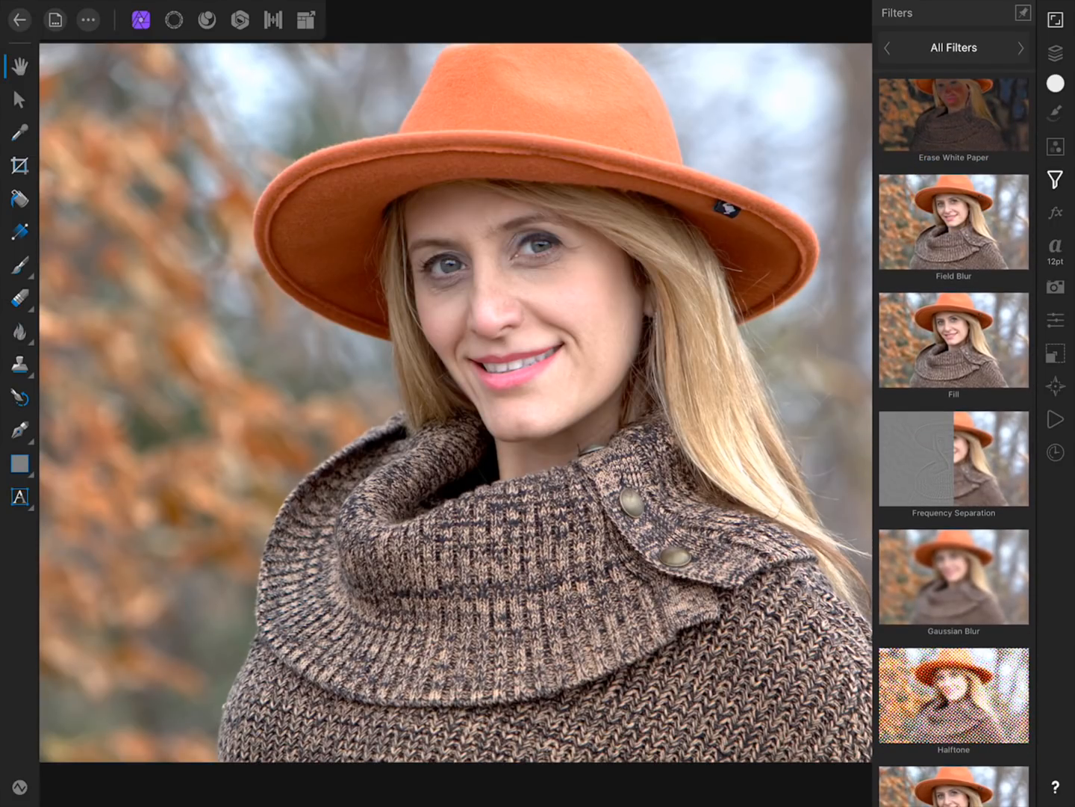
- Apply Frequency Separation with an exact 2 px radius to split texture from tone
left_click(953, 459)
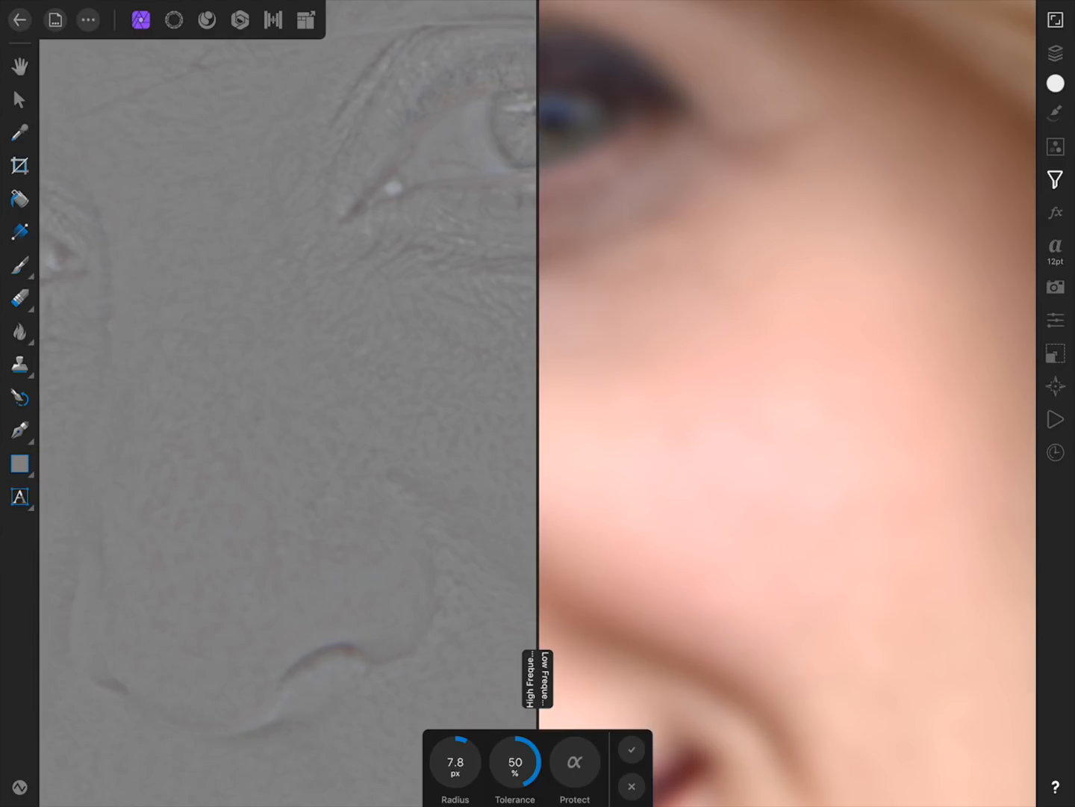
left_click(454, 762)
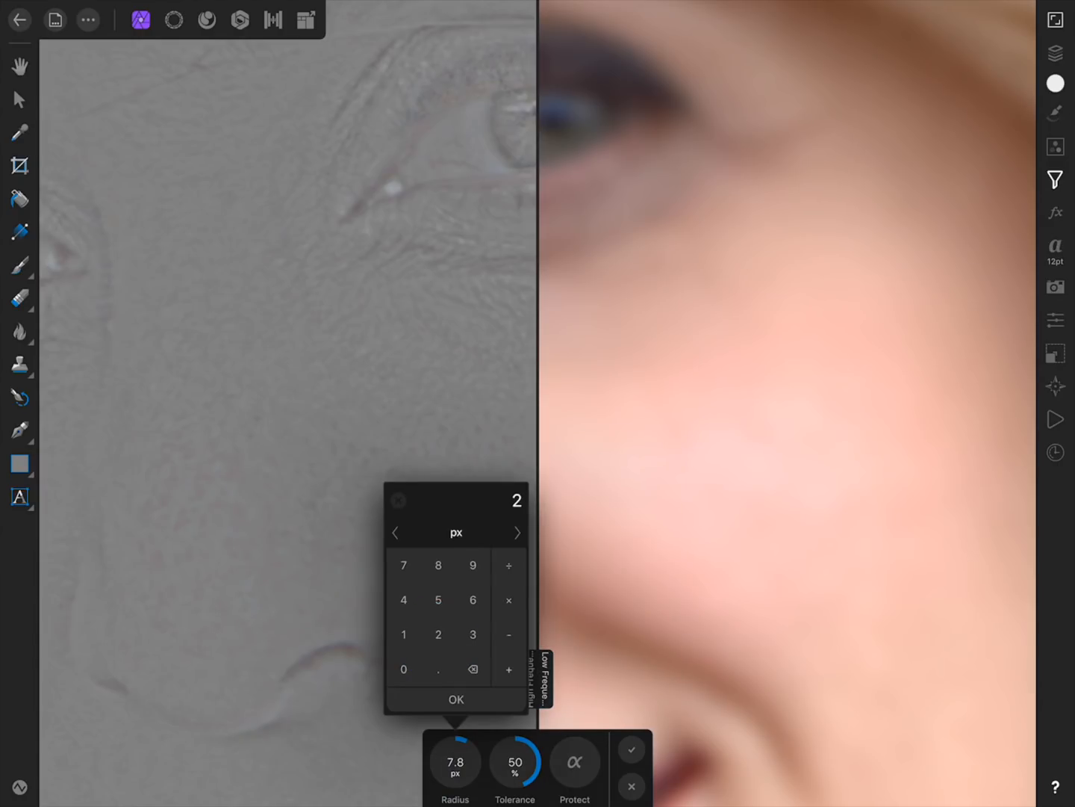
left_click(456, 699)
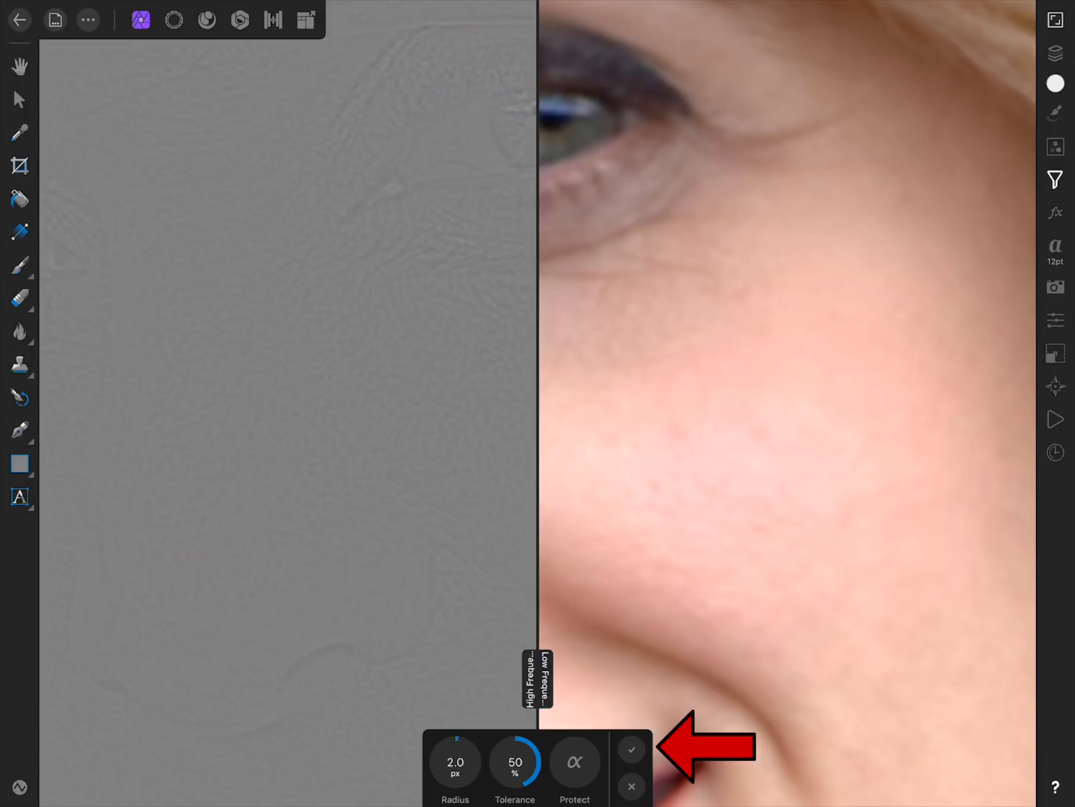
left_click(631, 750)
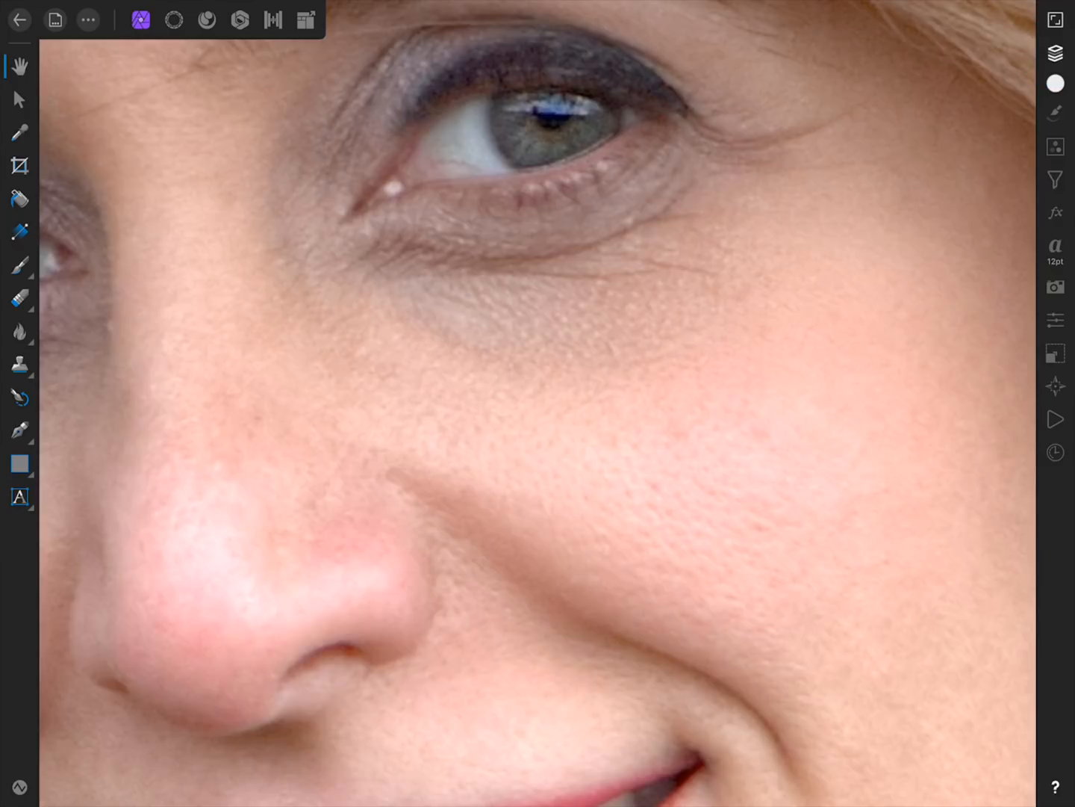
- Group the High Frequency and Low Frequency layers above Background and expand the group
left_click(1055, 57)
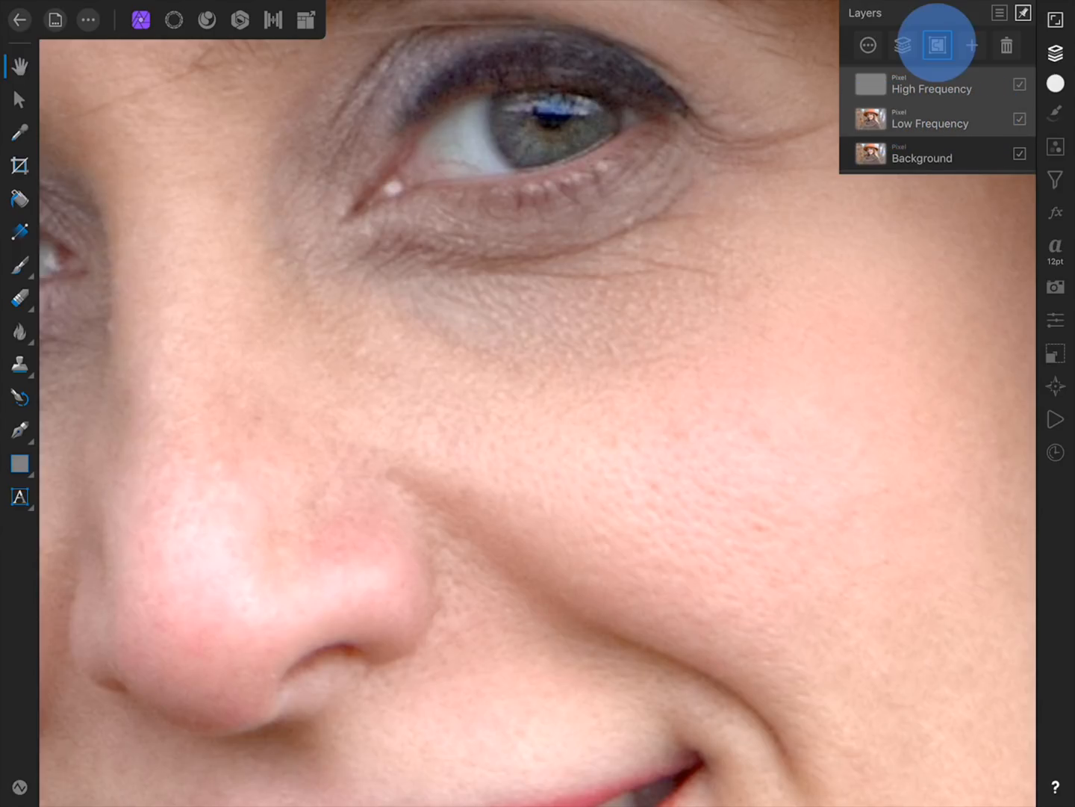
left_click(938, 44)
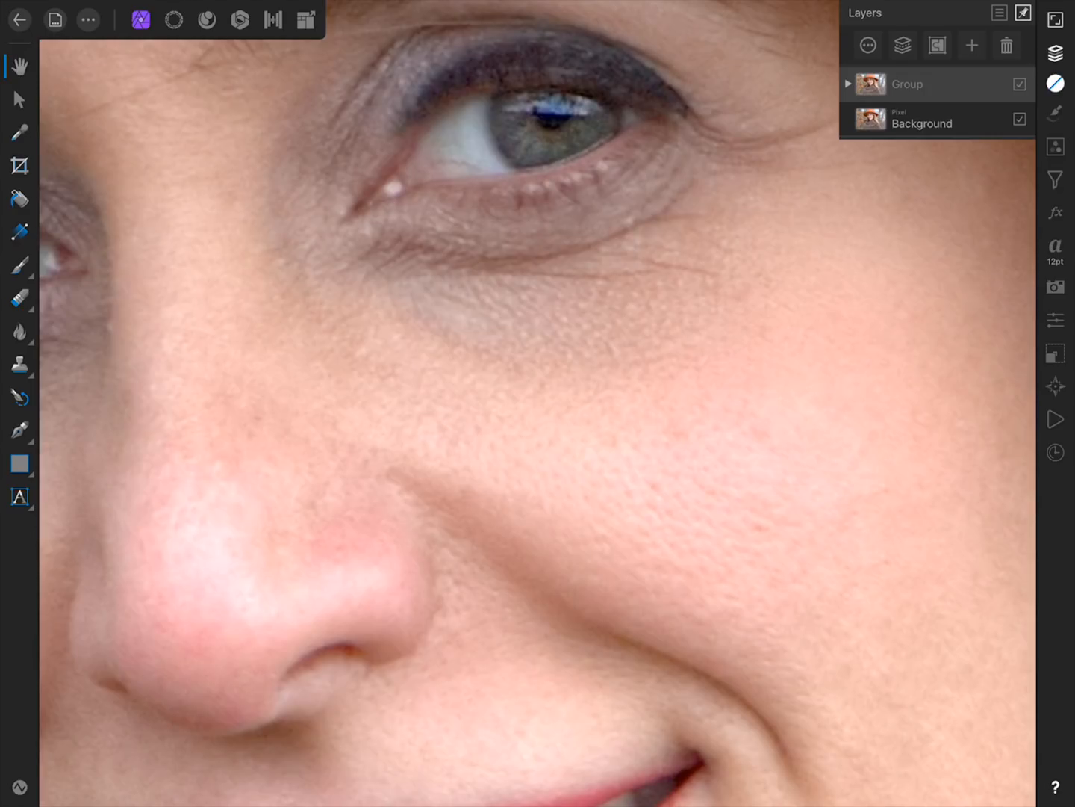
left_click(848, 84)
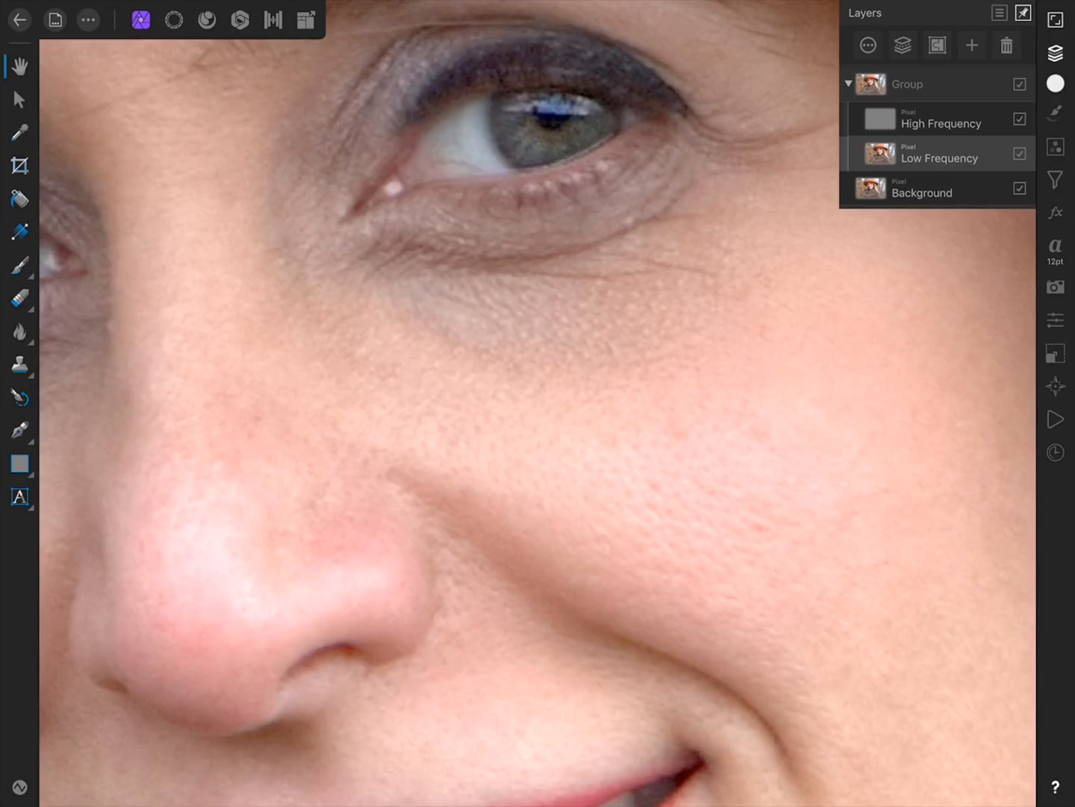
- Add a pixel layer above Low Frequency and choose a soft Paint Brush at 25% opacity, 0% hardness
left_click(971, 45)
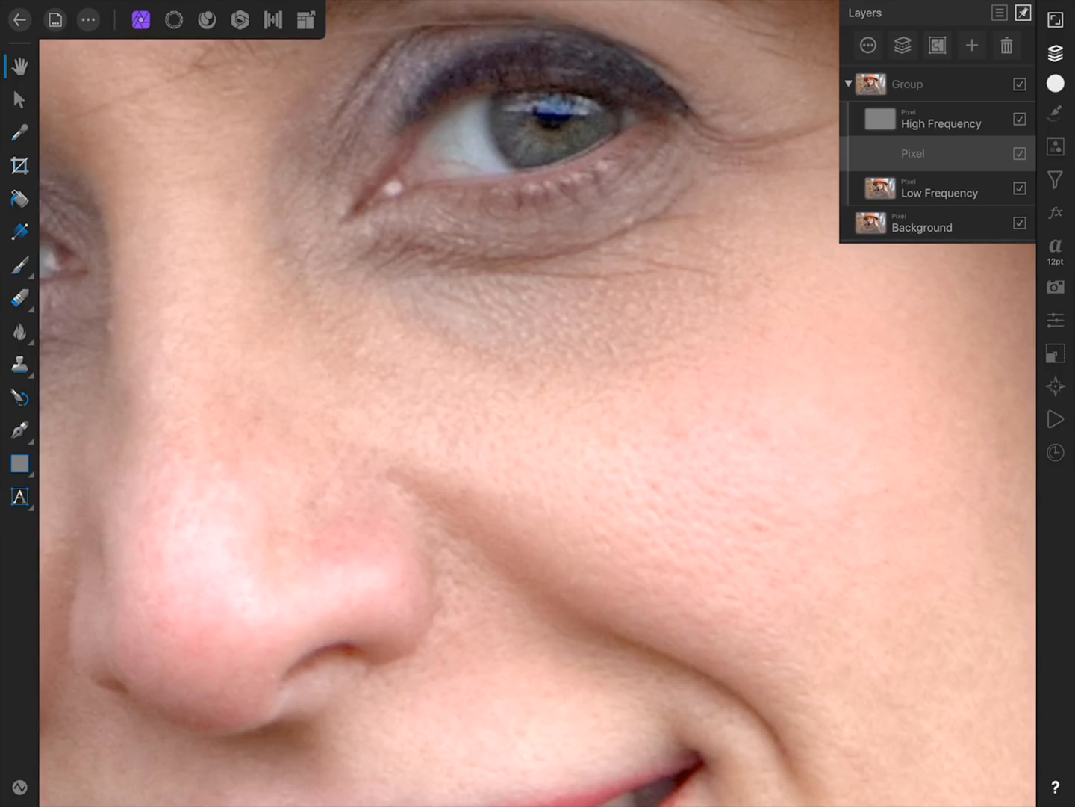
left_click(18, 263)
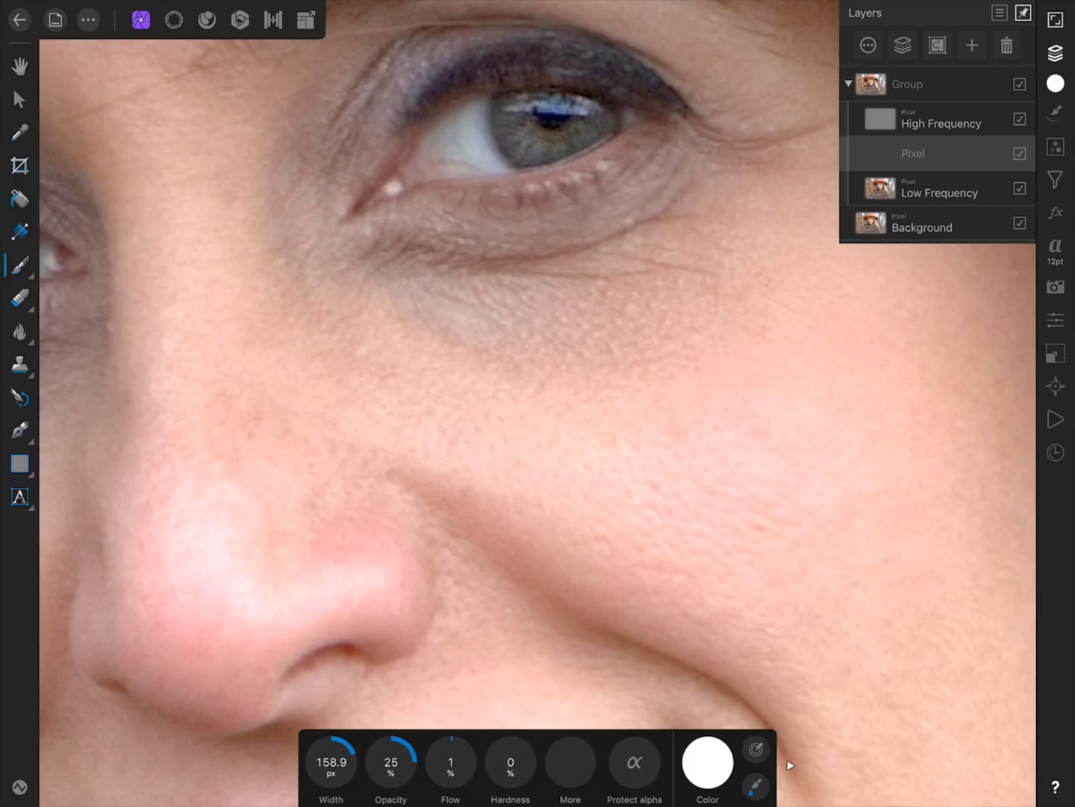
- Sample a skin tone and brush it softly over the under-eye shadows on the pixel layer
left_click(706, 762)
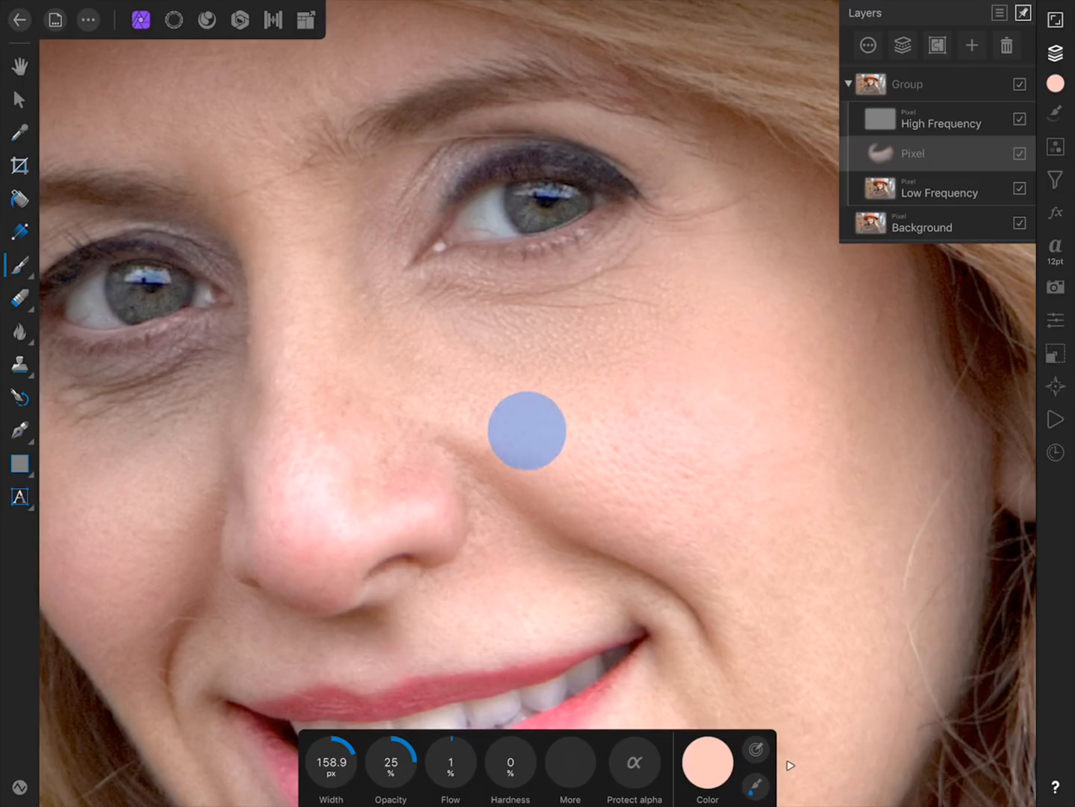
left_click(526, 430)
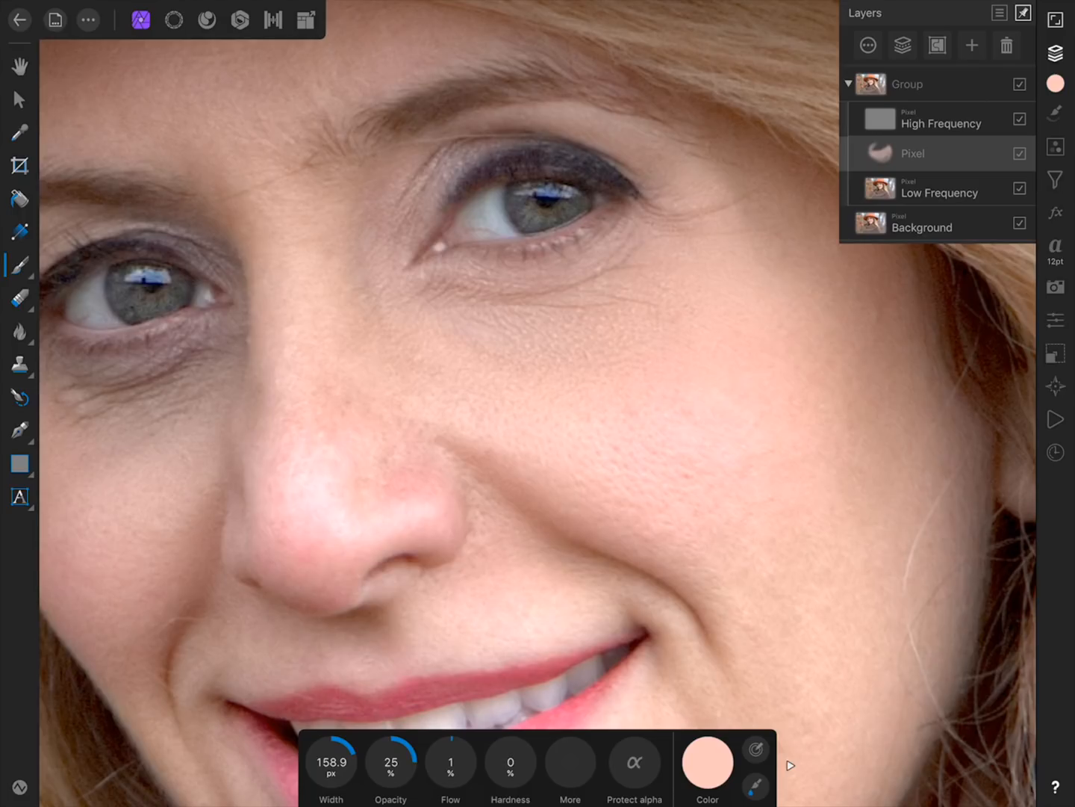
left_click(708, 760)
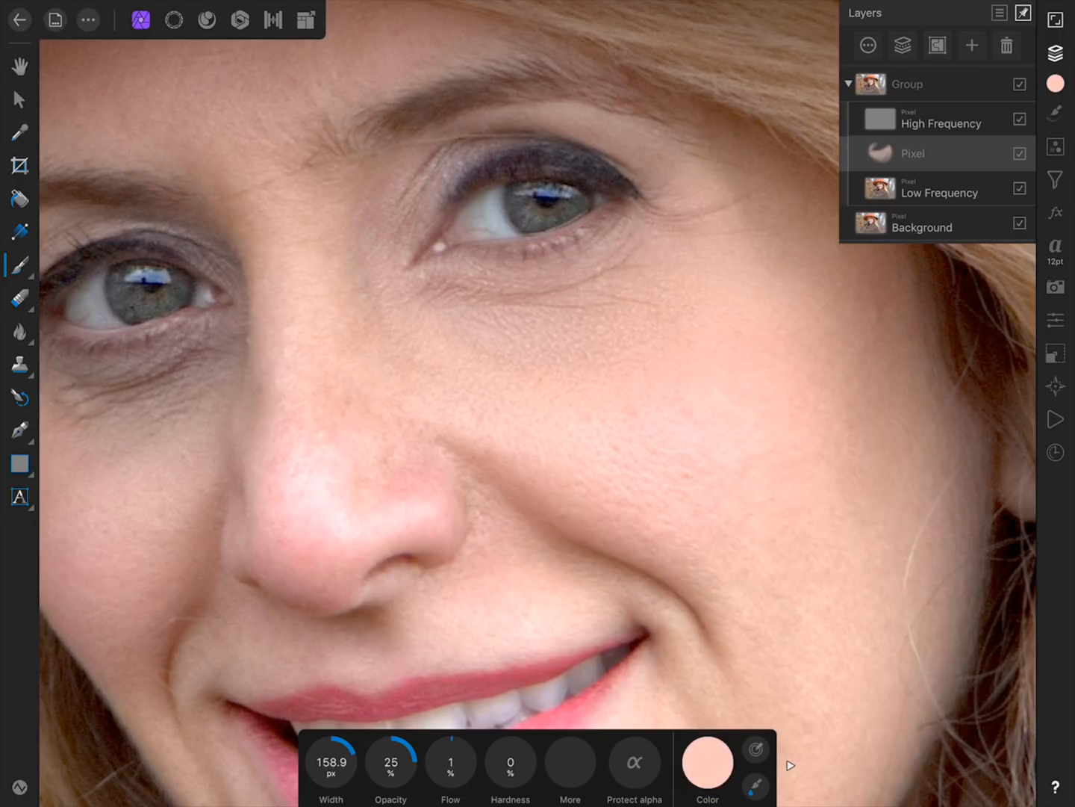
left_click(708, 764)
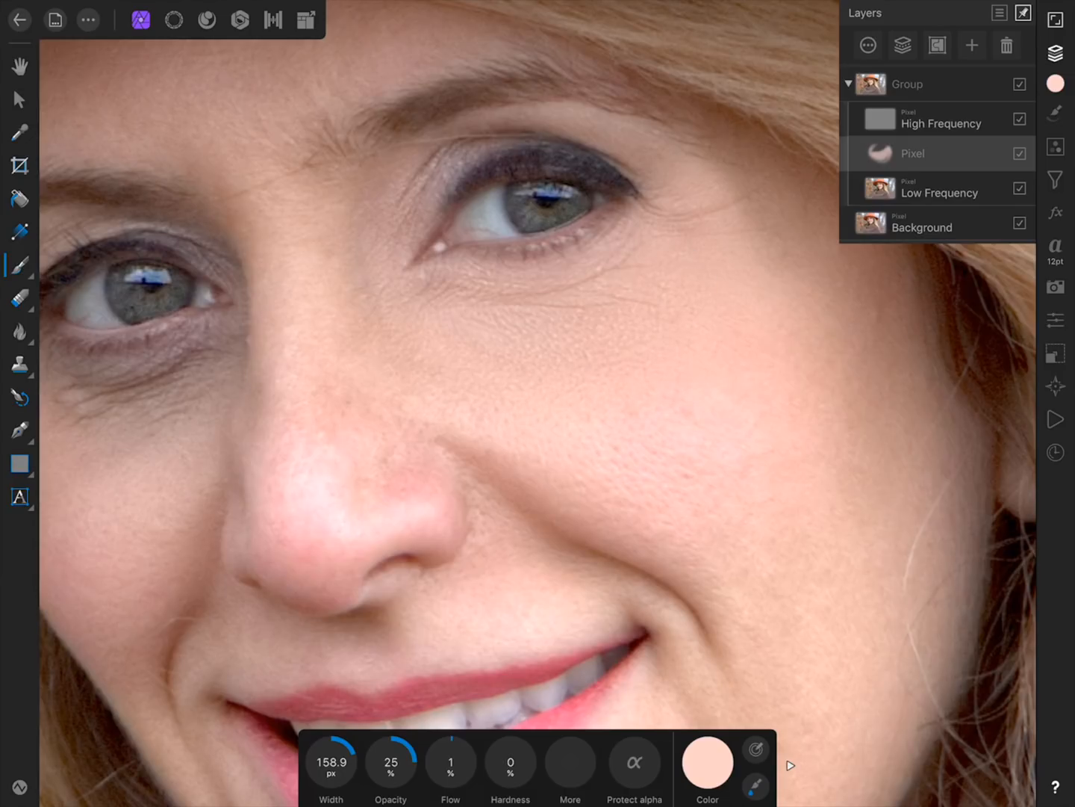
left_click(1018, 153)
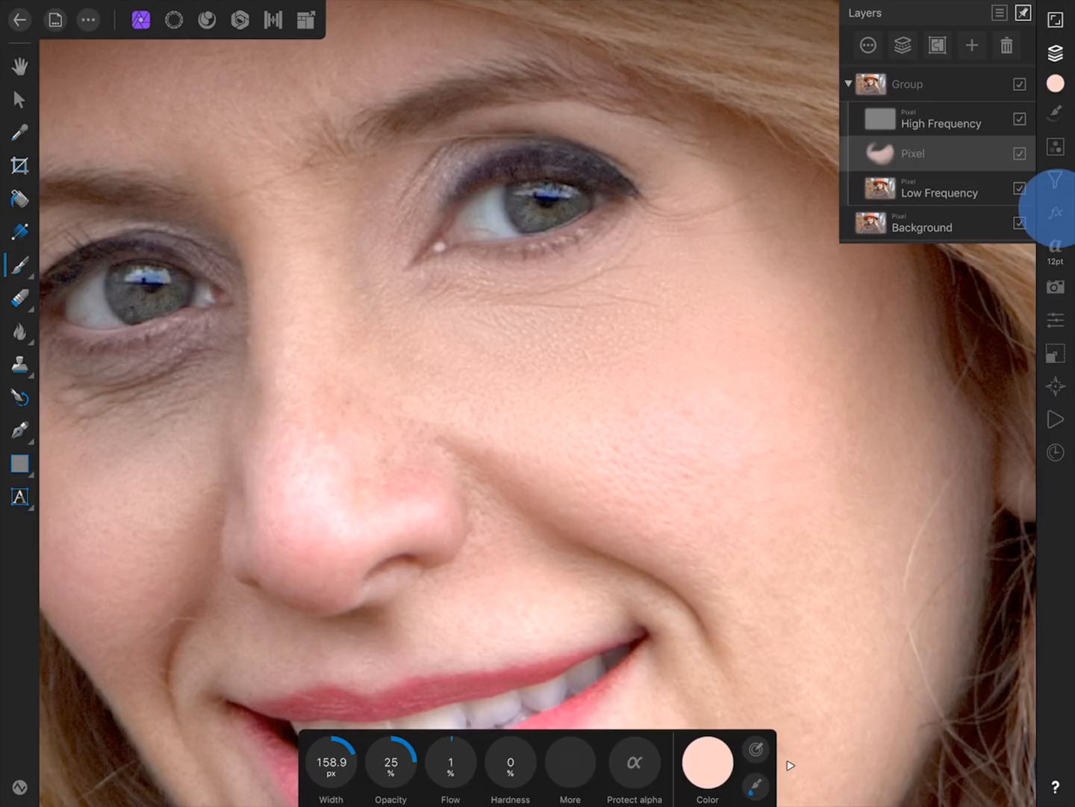
- Enable a Gaussian Blur layer effect with a 10 px radius on the painted pixel layer
left_click(1056, 212)
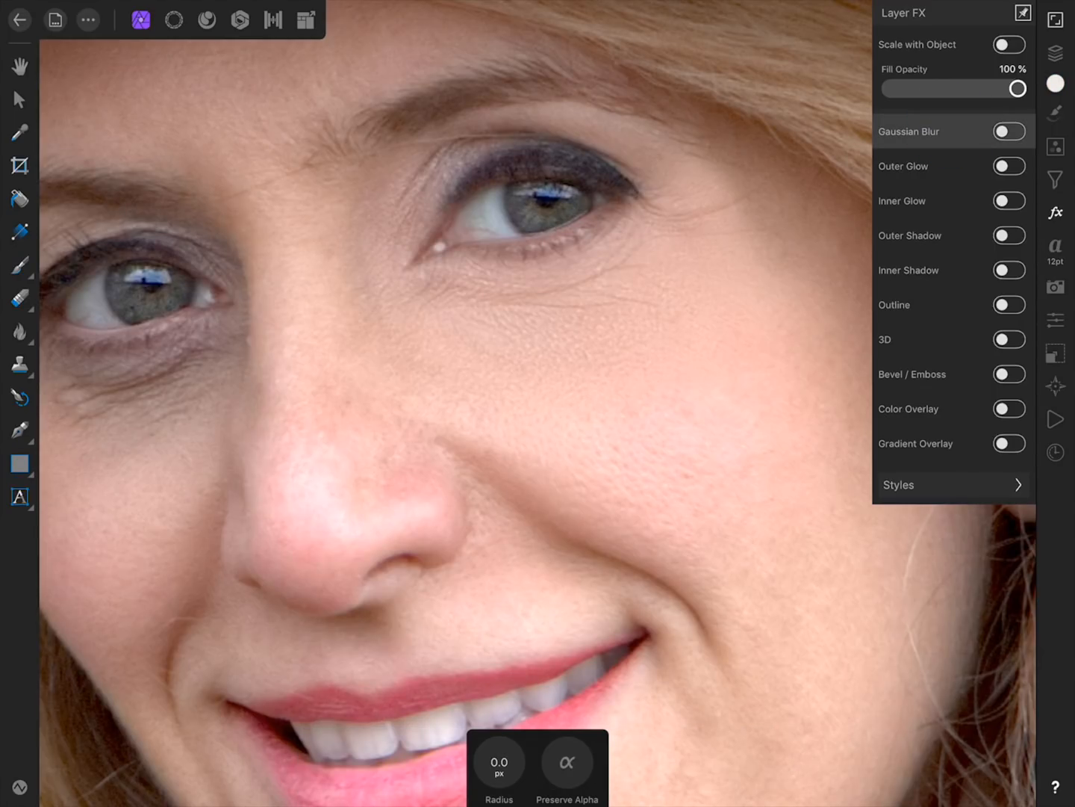
left_click(499, 762)
type("10")
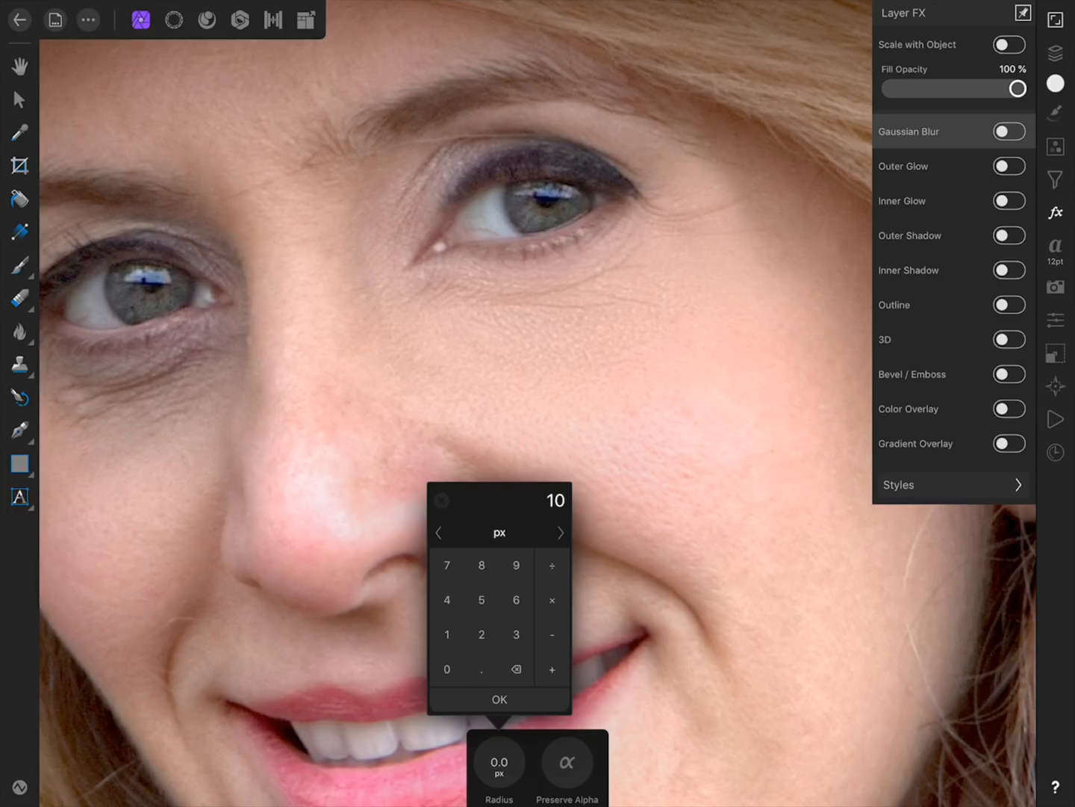
left_click(498, 699)
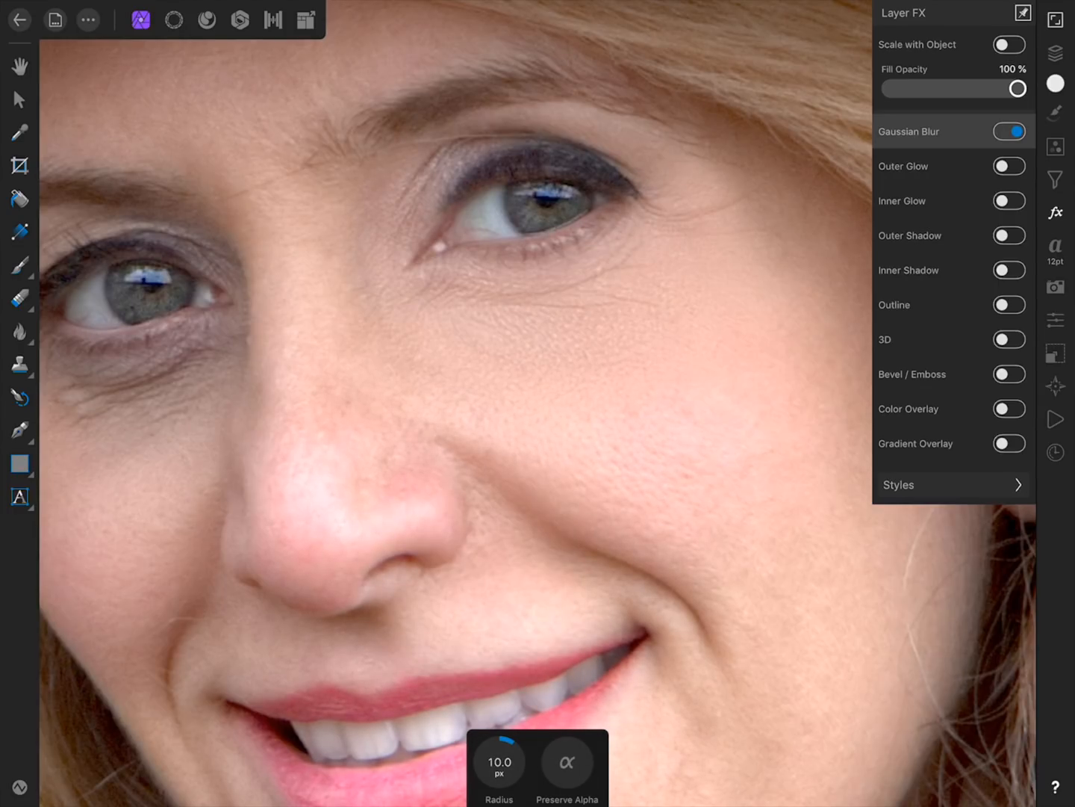
left_click(1008, 131)
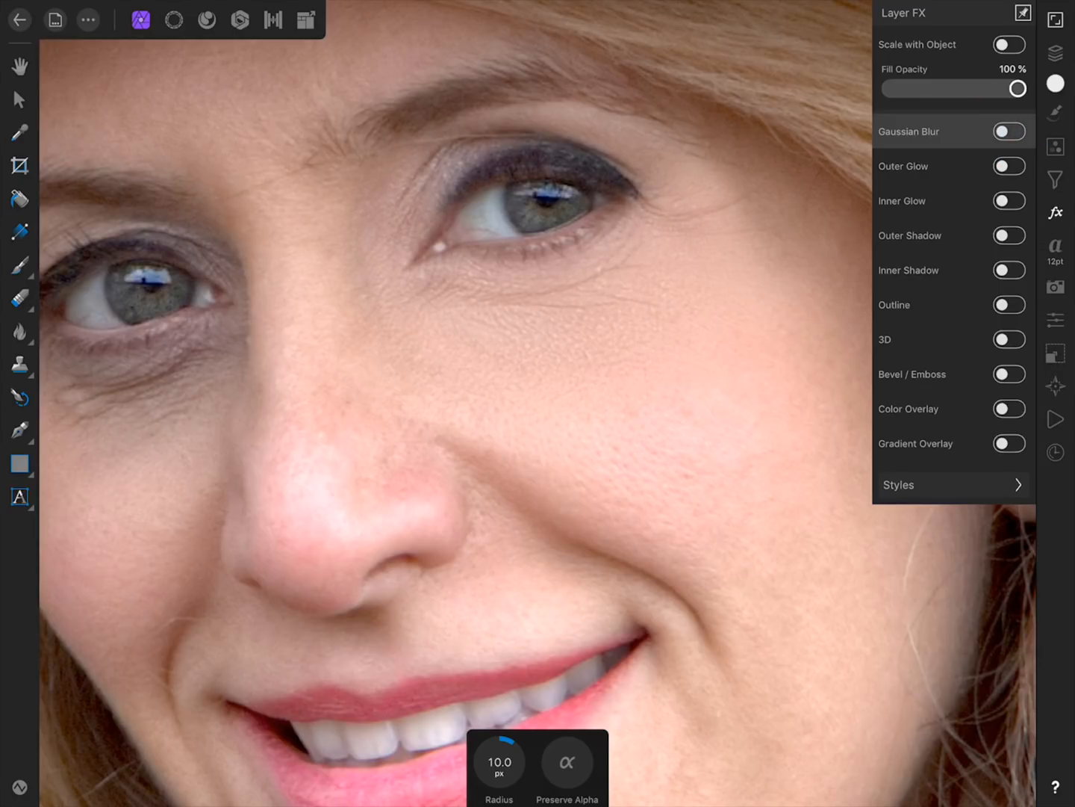
left_click(1010, 131)
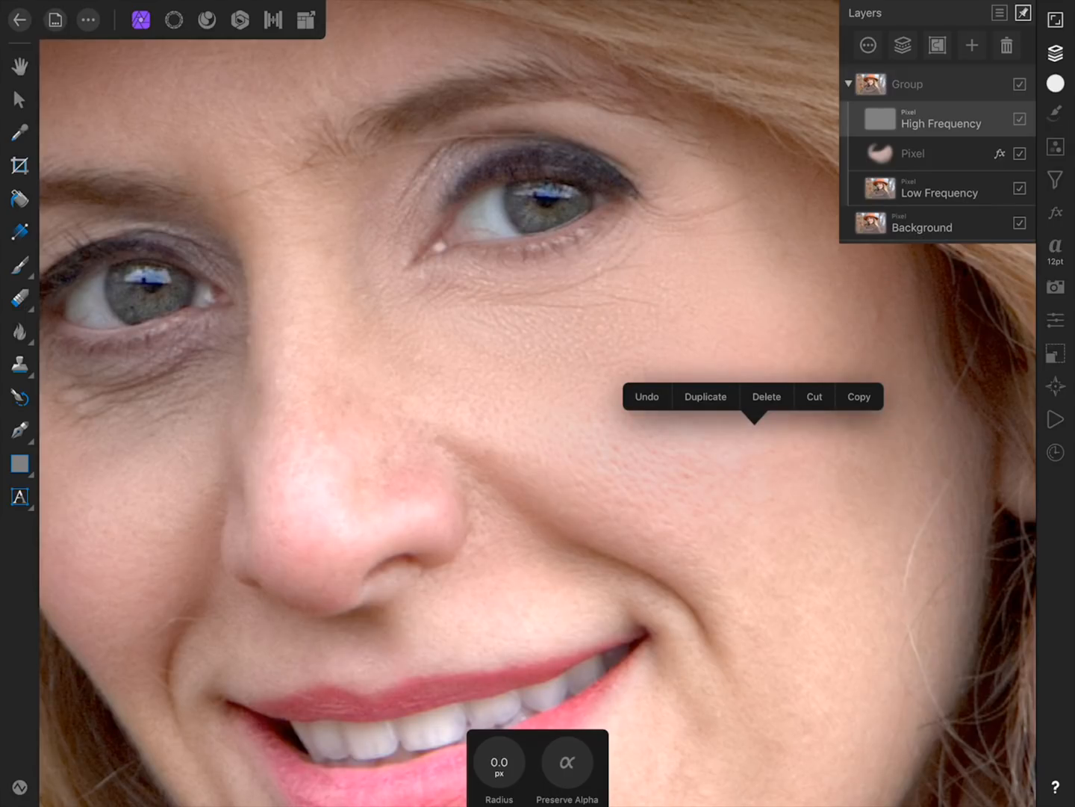
- Bring up the editing popup for the selected High Frequency layer
left_click(705, 396)
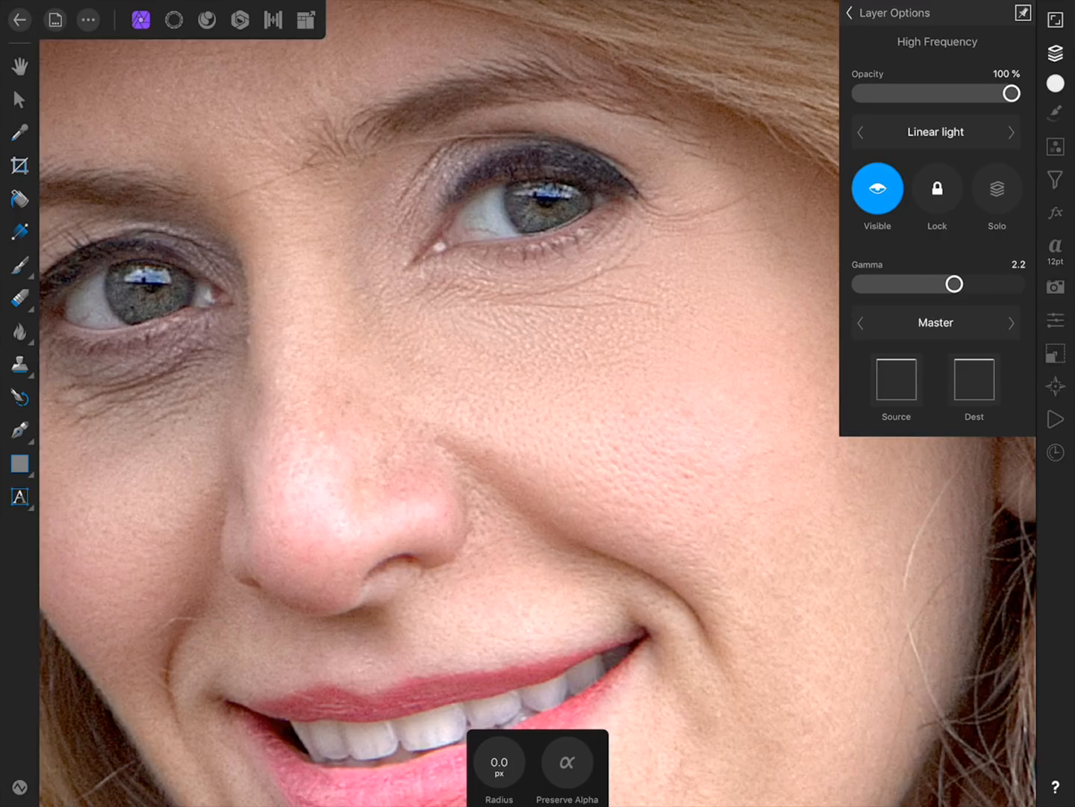
- Set the High Frequency copy's blend mode to Normal and nest it inside the original layer
left_click(935, 131)
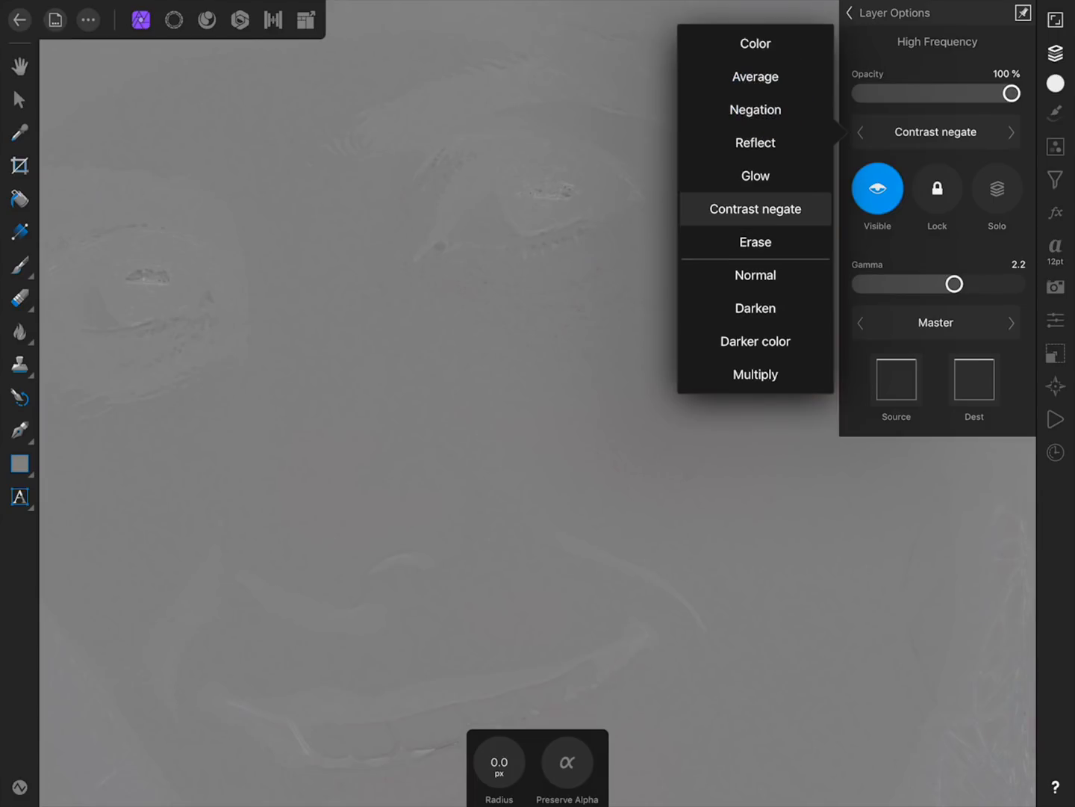
left_click(755, 209)
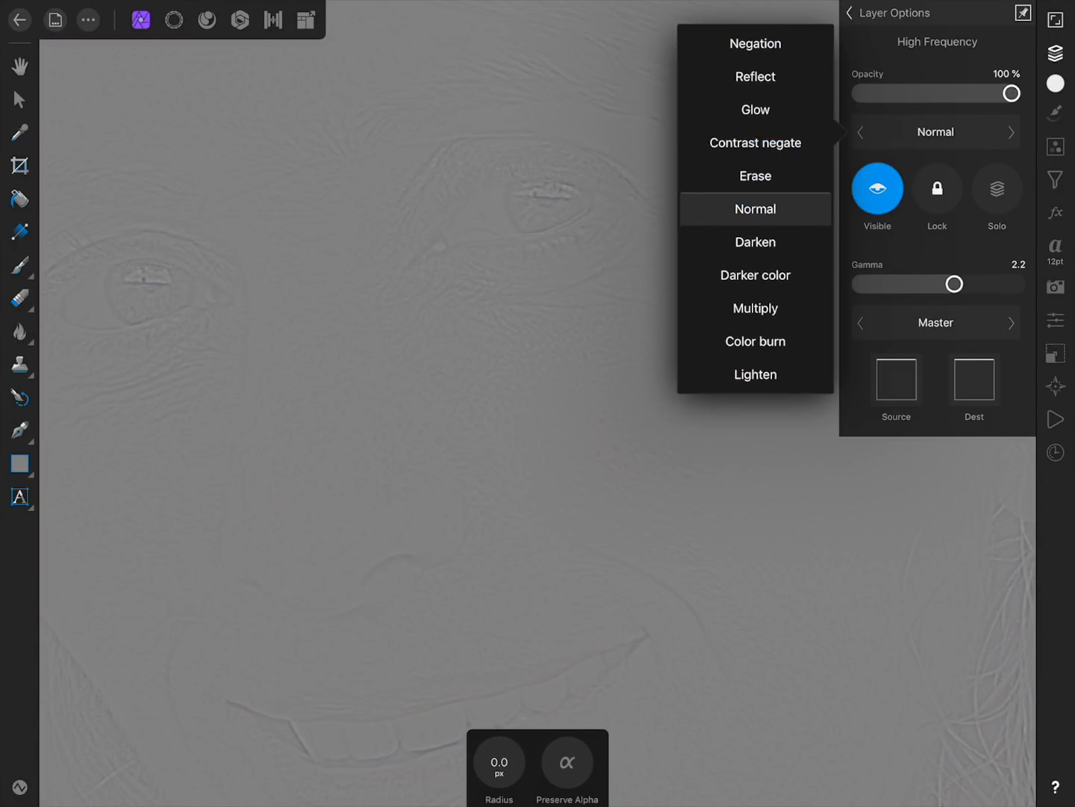
left_click(754, 209)
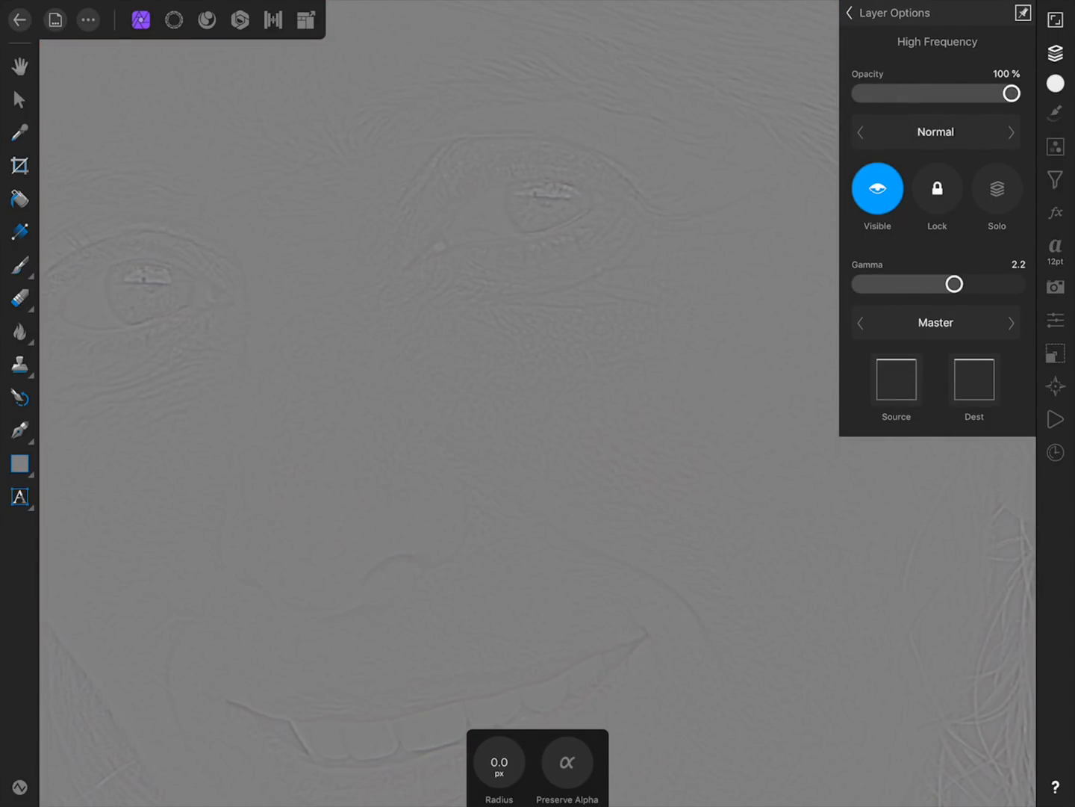
left_click(850, 12)
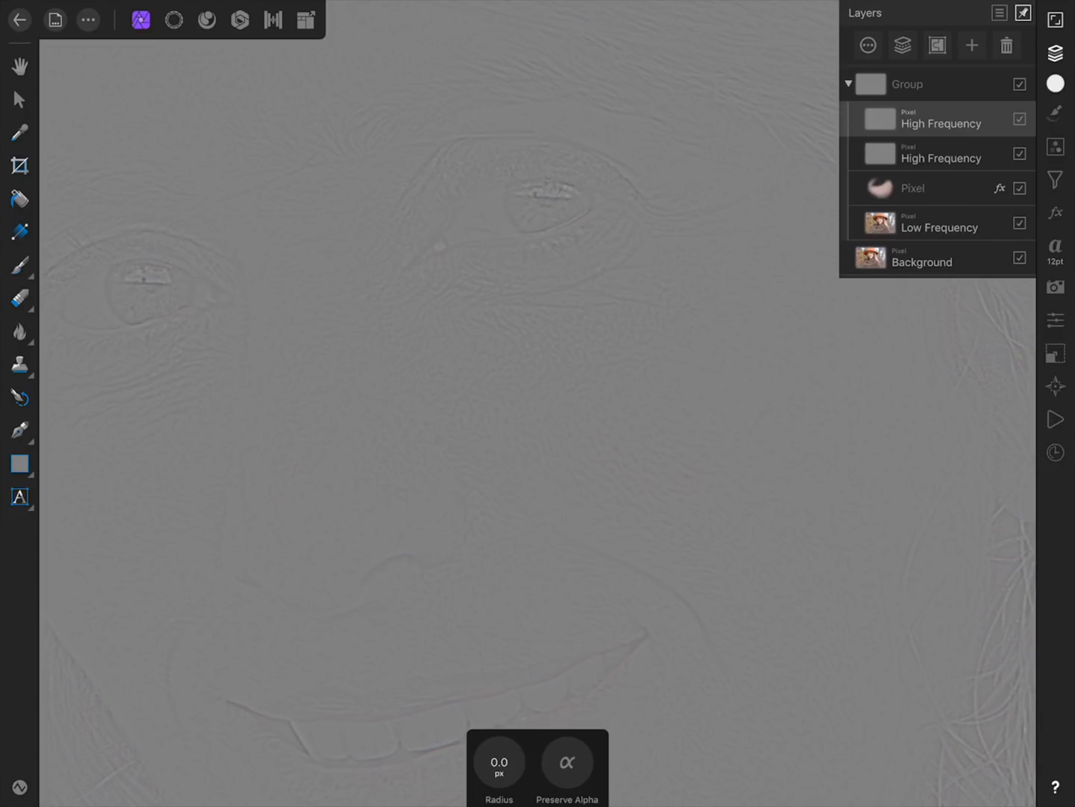
left_click(940, 119)
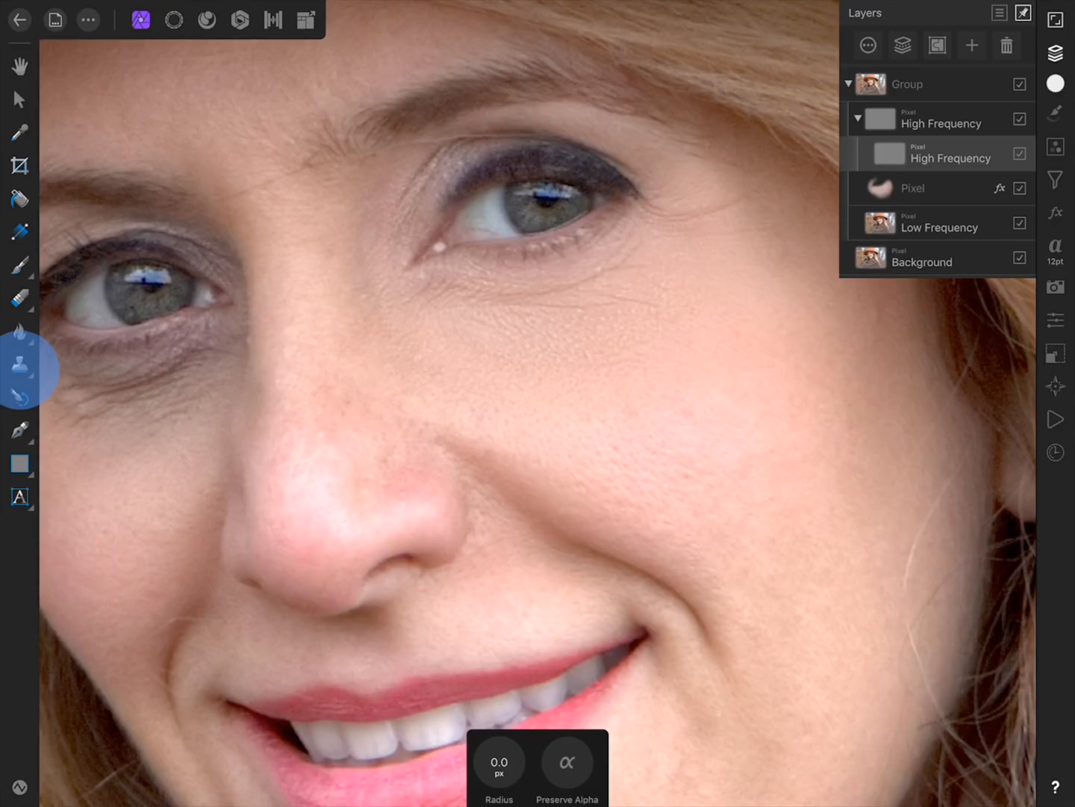
- Choose the Clone Brush and sample a clean skin area to clone over the under-eye wrinkles
left_click(19, 361)
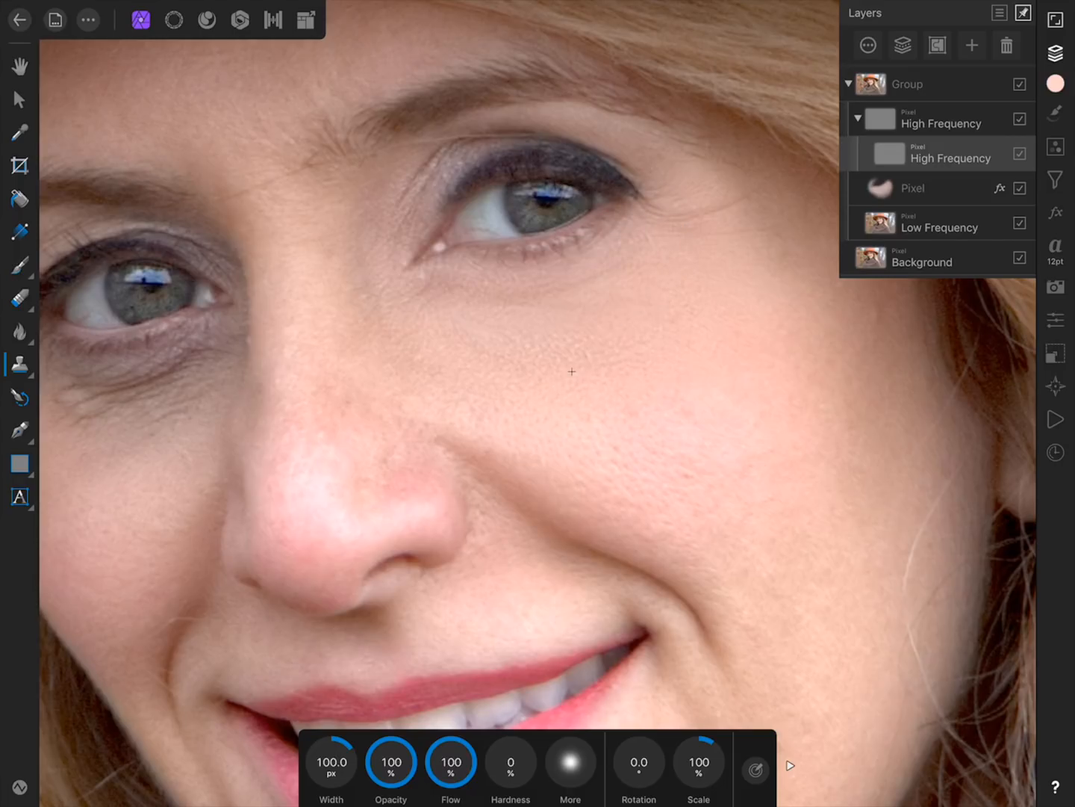
mouse_move(690, 280)
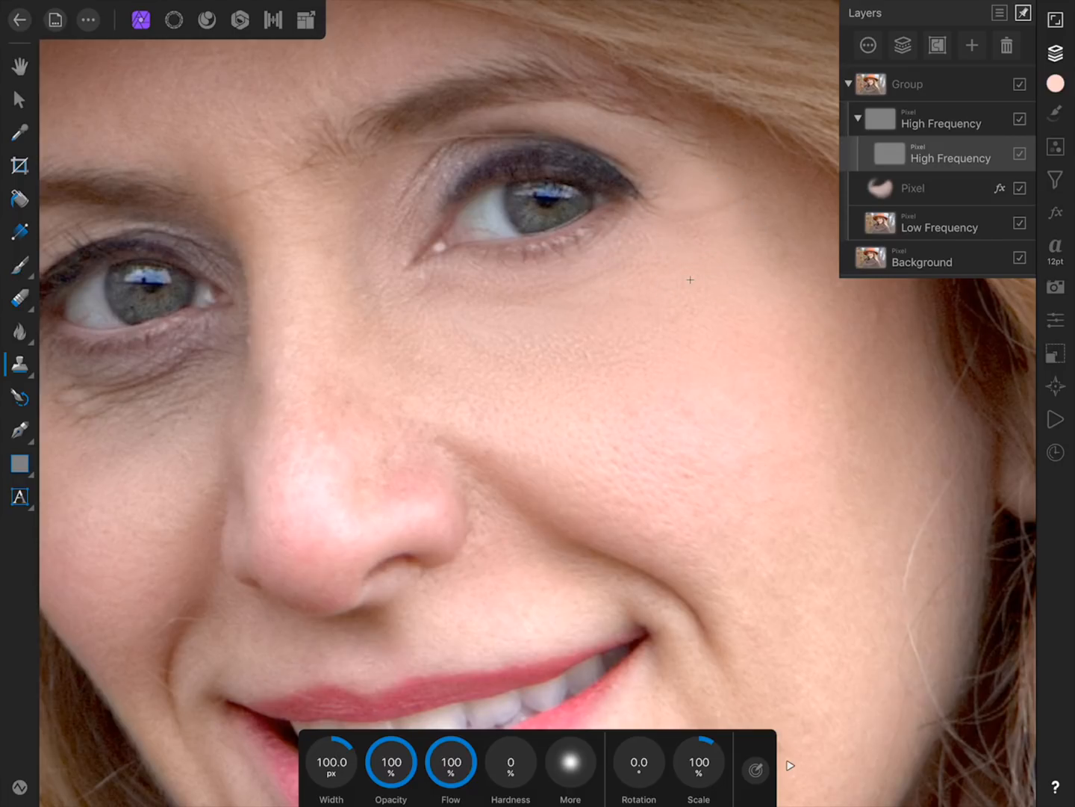
left_click(585, 284)
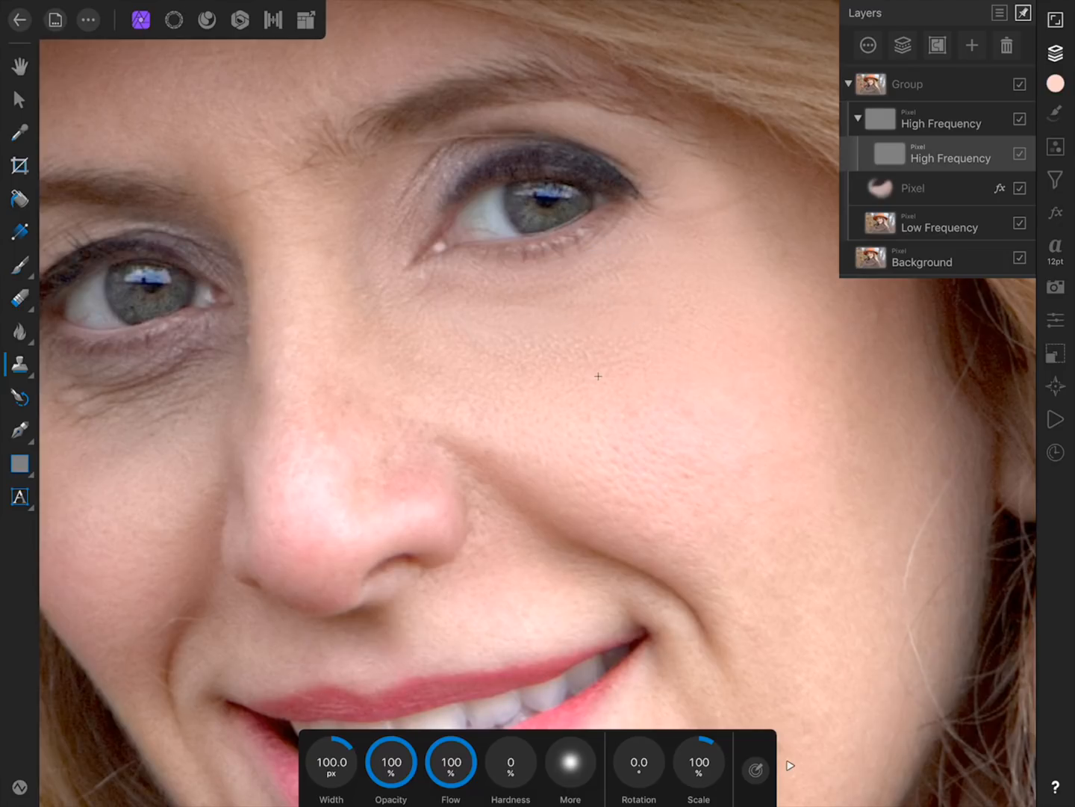
mouse_move(412, 331)
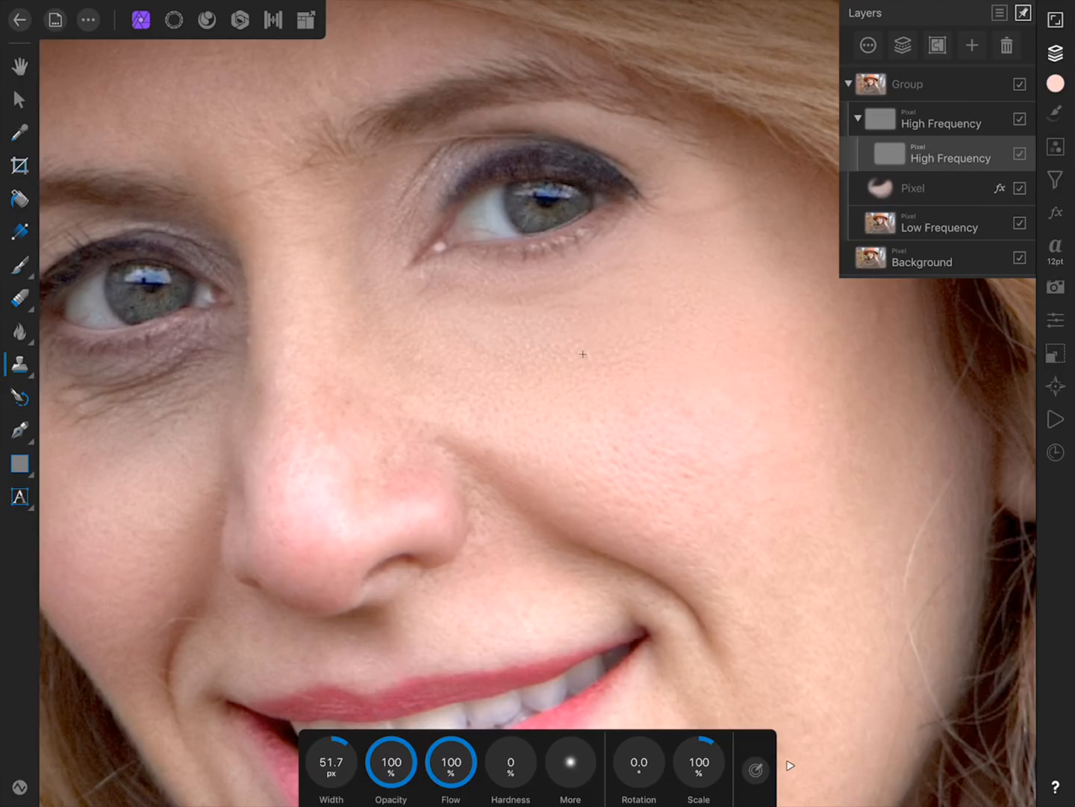
mouse_move(669, 326)
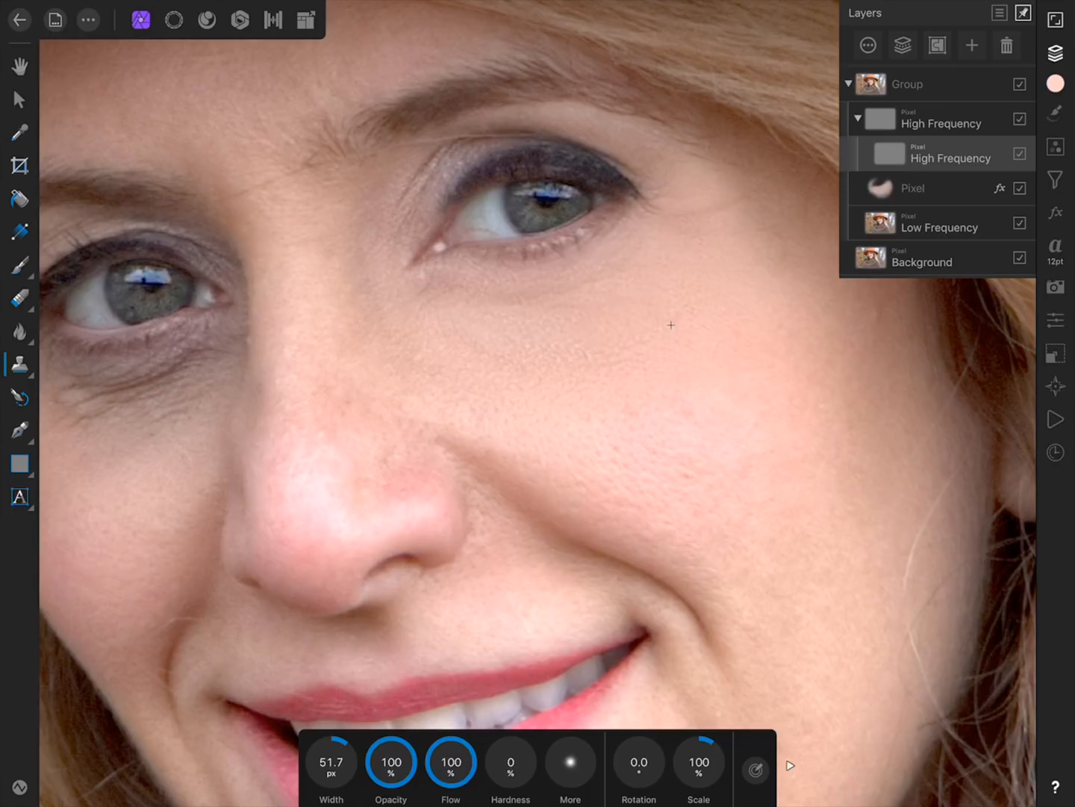
- Set the High Frequency copy's opacity to 75% in Layer Options
left_click(869, 45)
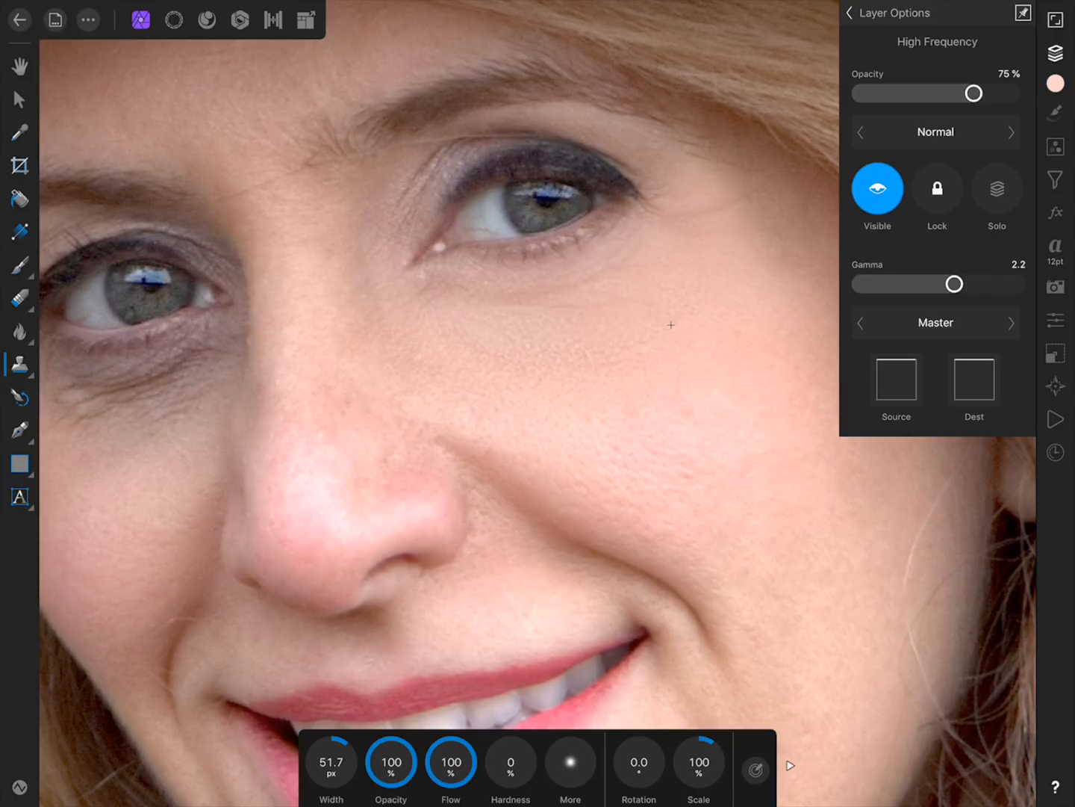
left_click(848, 12)
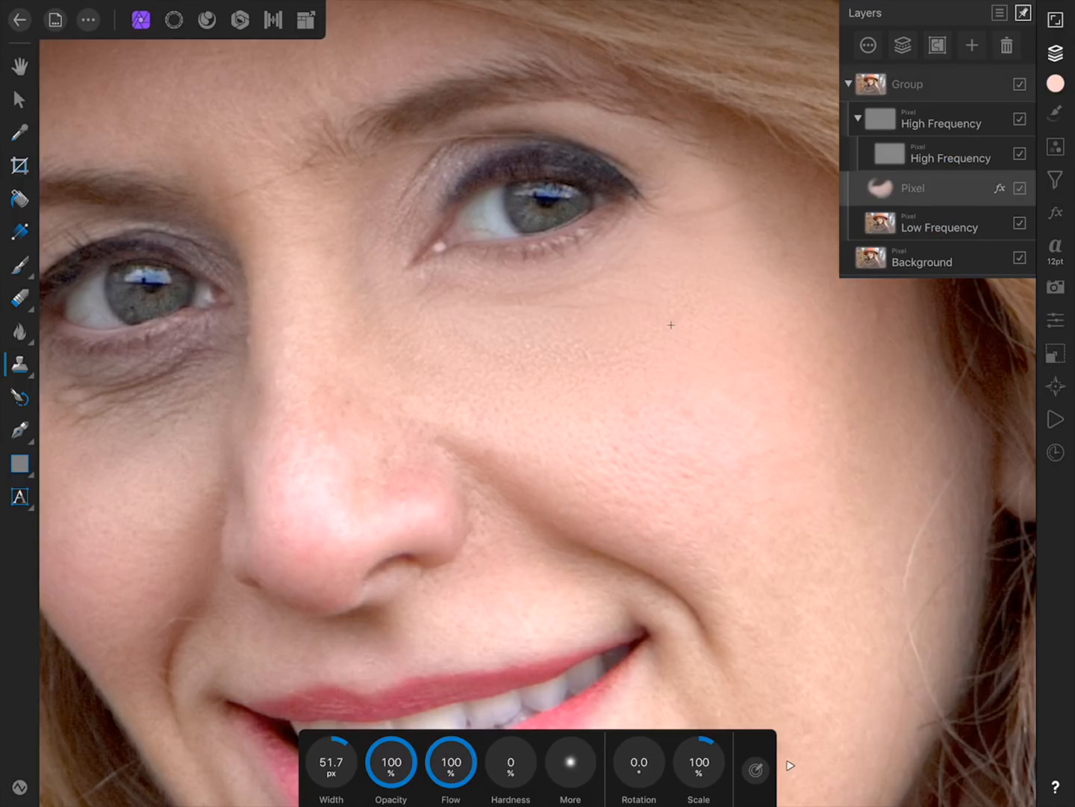
left_click(880, 188)
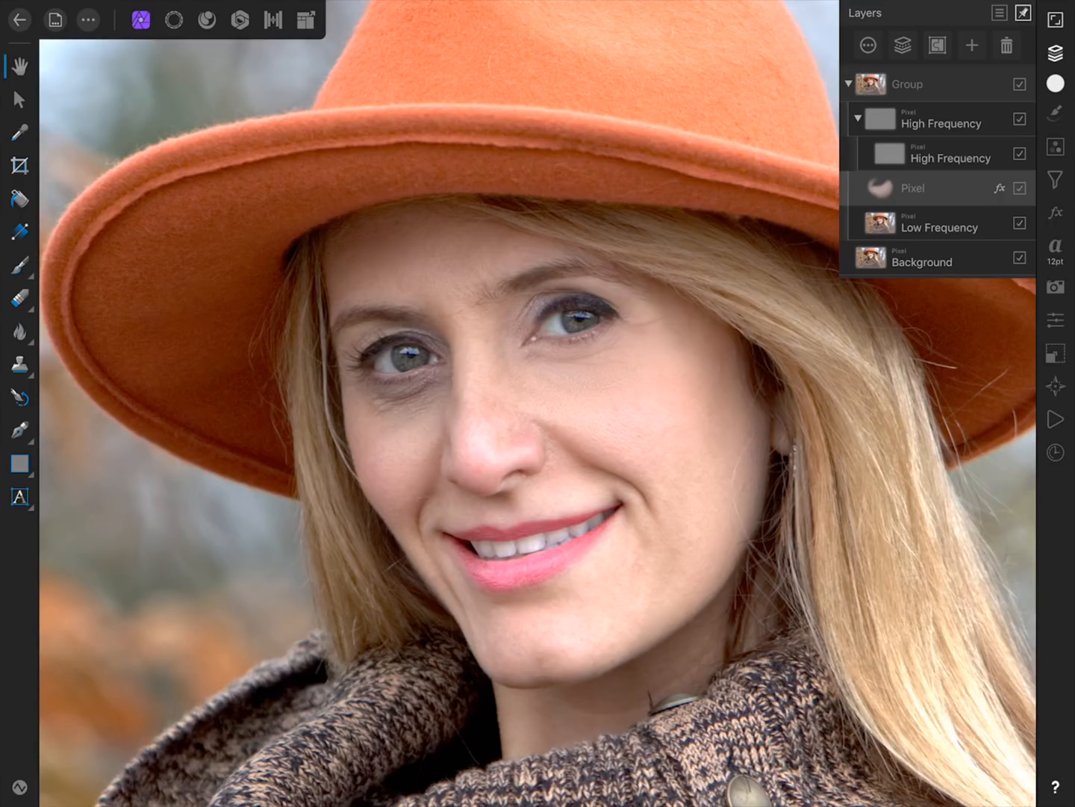
left_click(1019, 83)
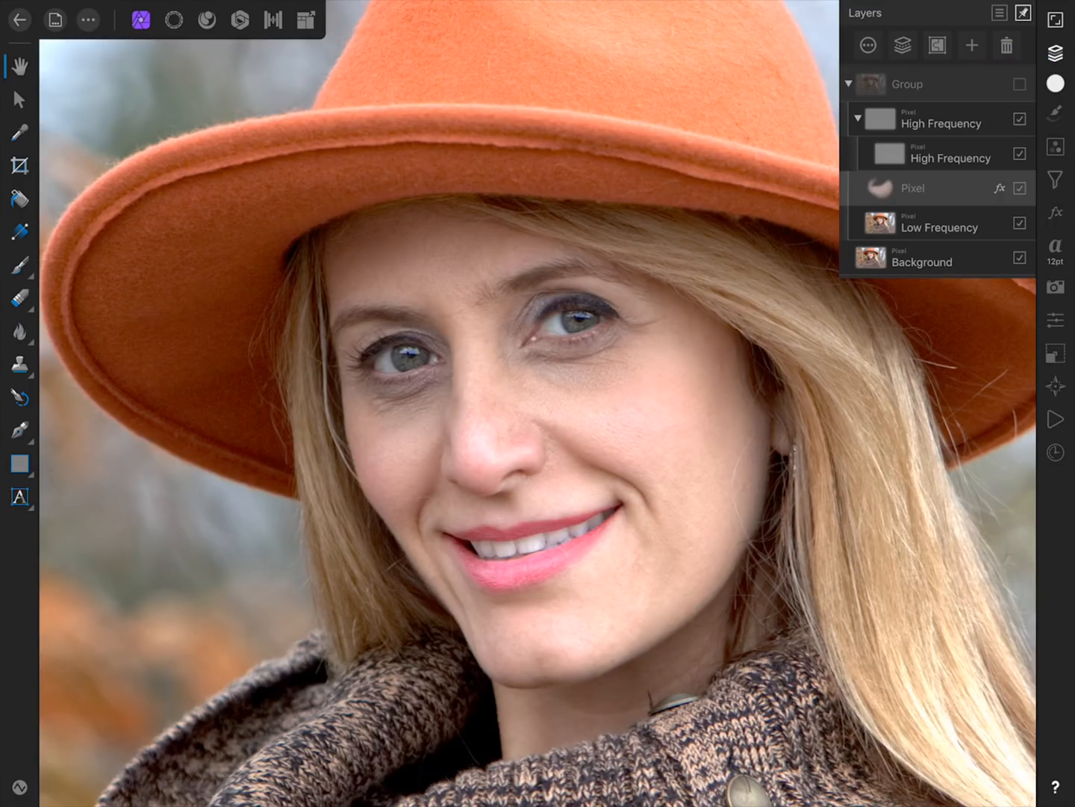
left_click(1019, 84)
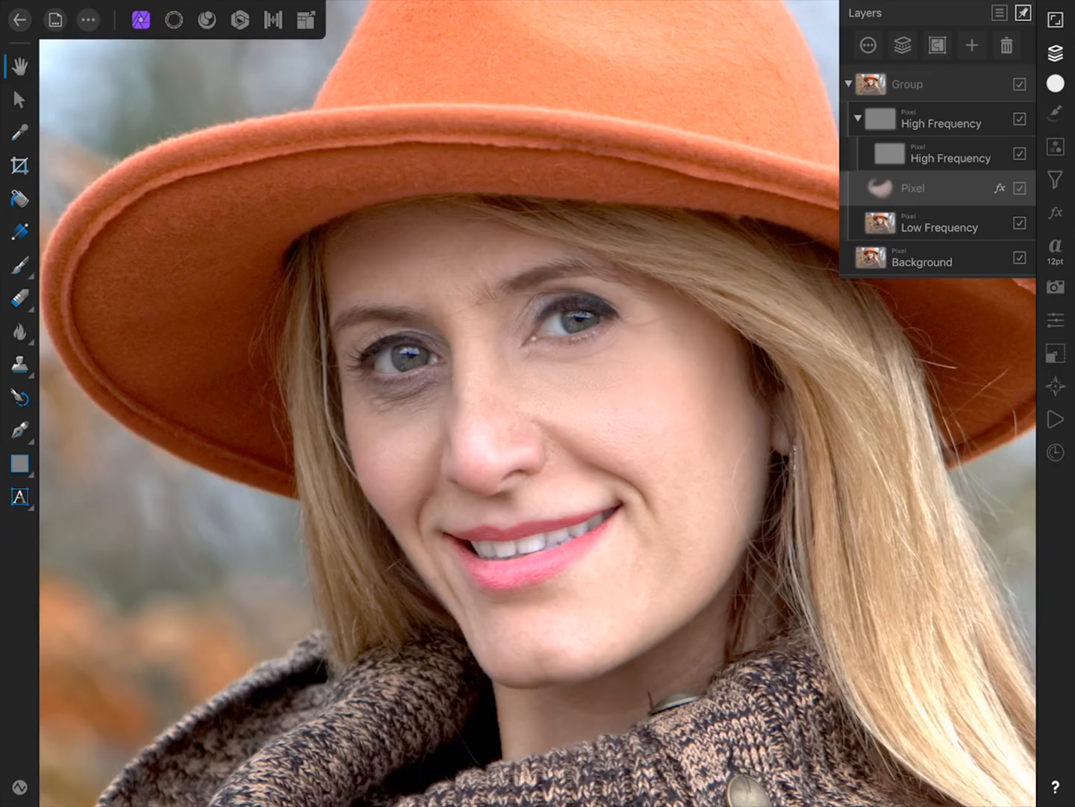